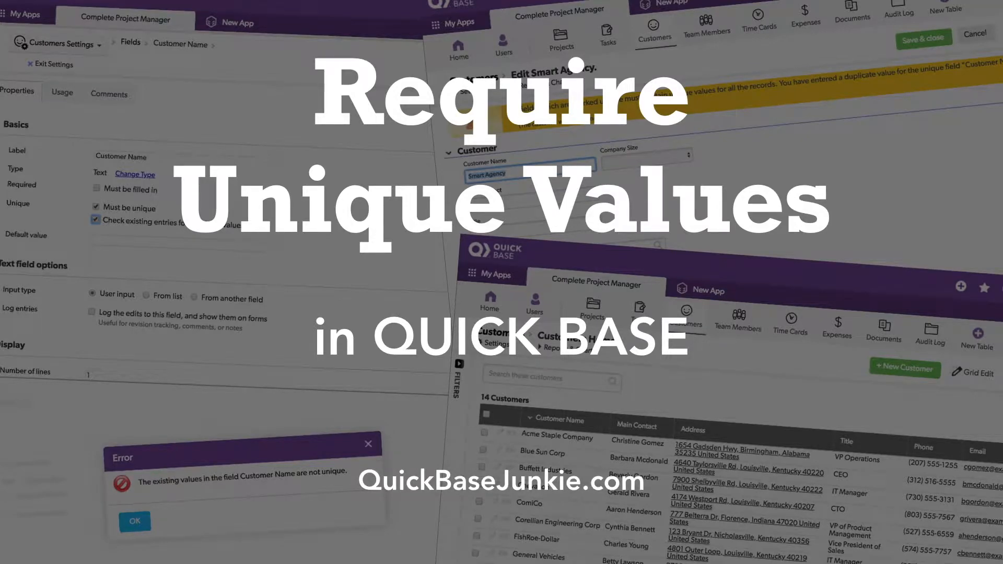
Step: Open the Complete Project Manager app to its Manager Home dashboard
left_click(133, 521)
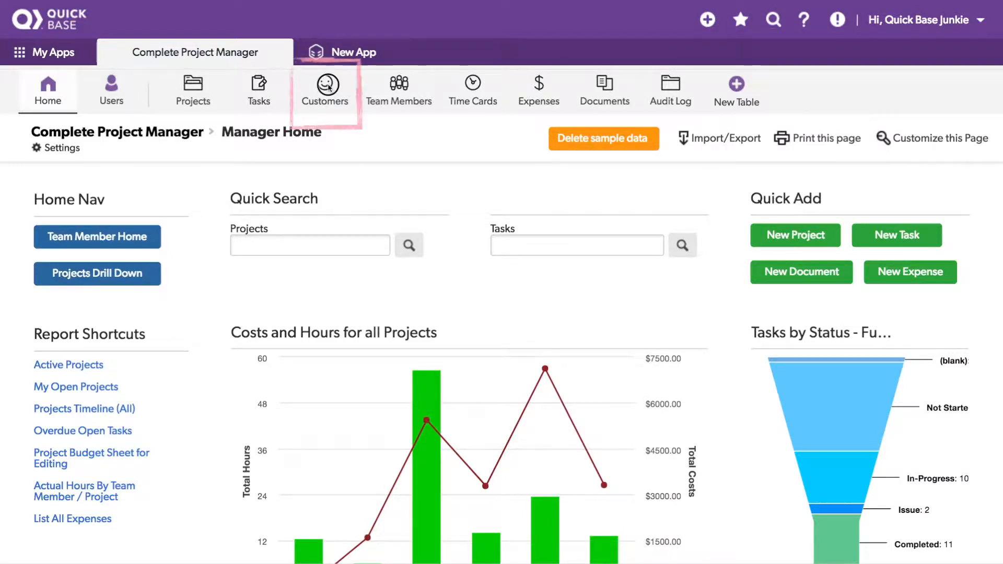
Step: Add and save a new customer named Smart Agency in the Customers table, duplicating an existing name
left_click(325, 90)
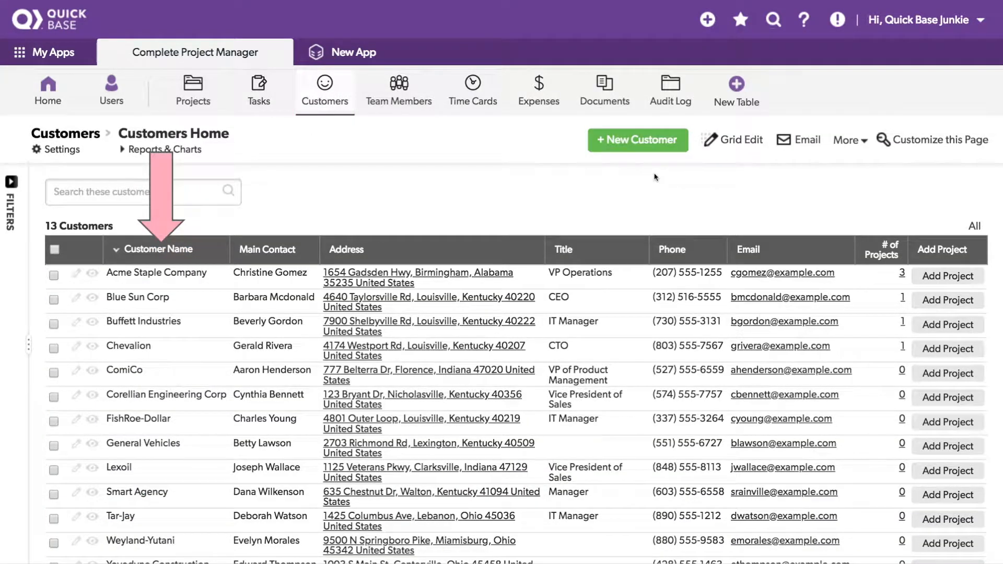
mouse_move(637, 140)
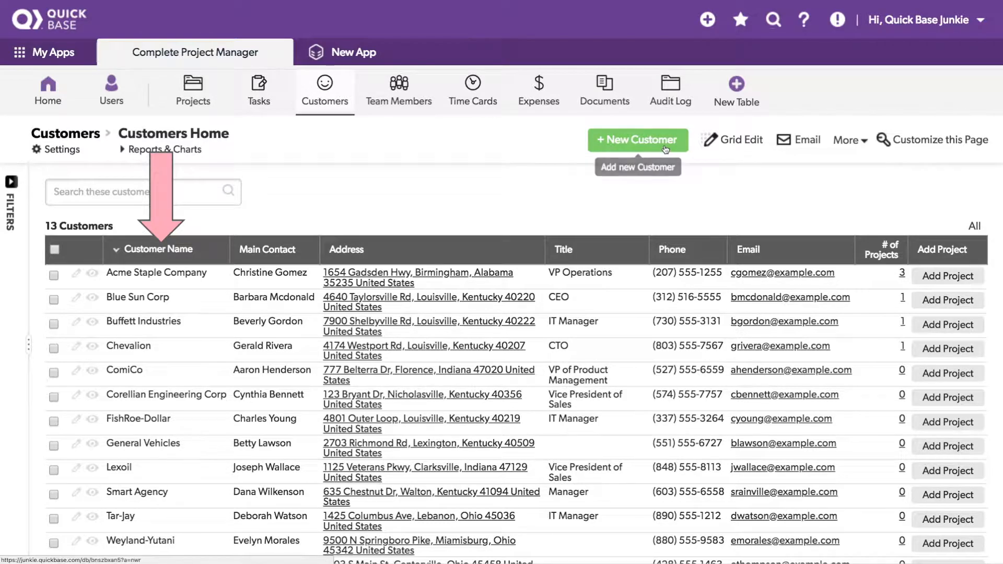
left_click(637, 140)
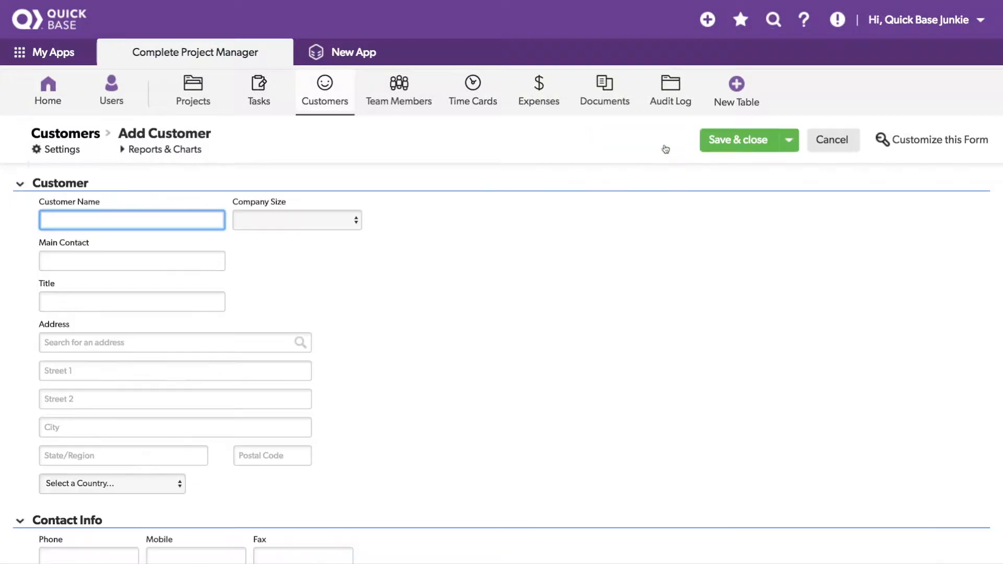
type("Smart")
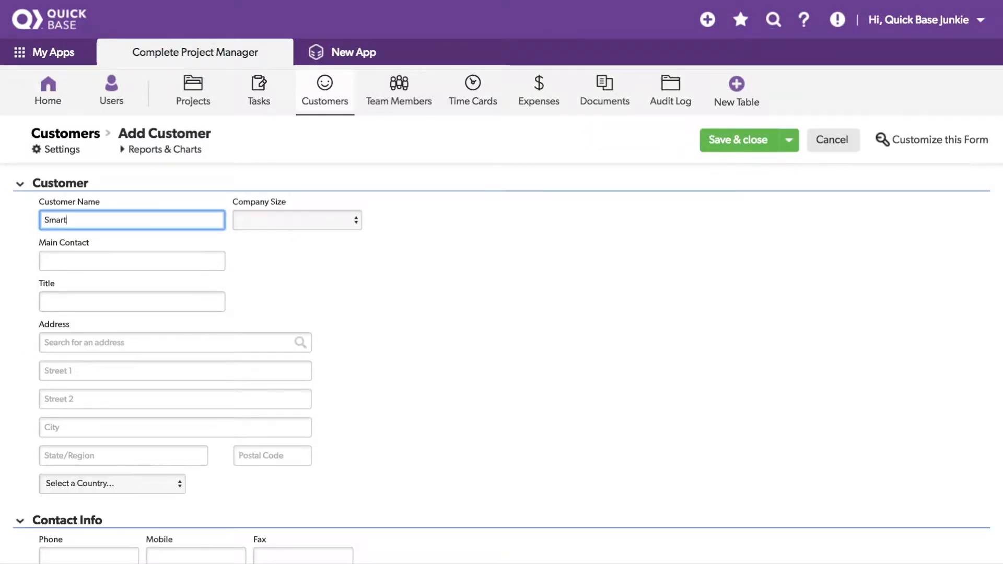
type("Agency")
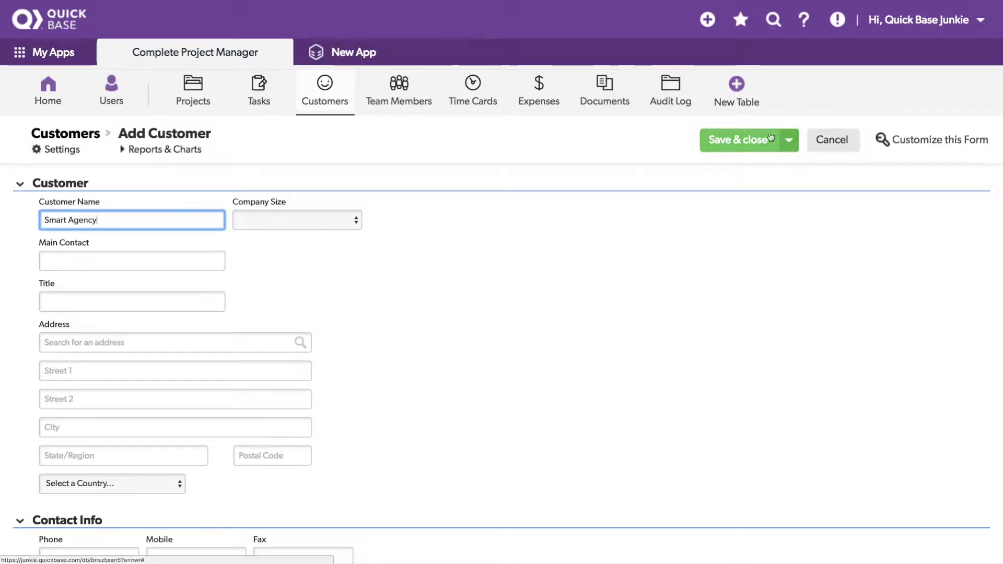
left_click(741, 140)
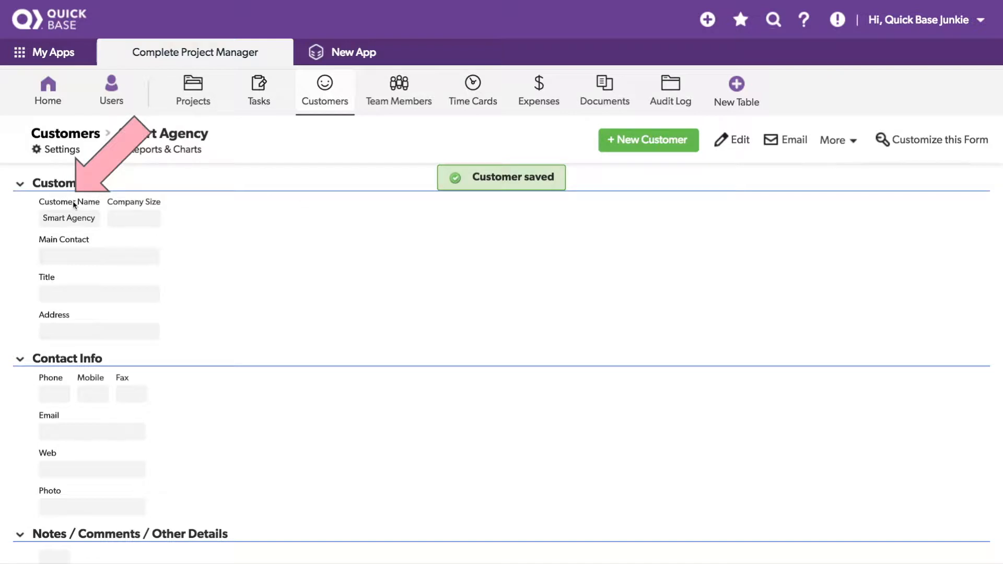
Step: Tick Must be unique on the Customer Name field properties and save, which Quickbase refuses
right_click(68, 201)
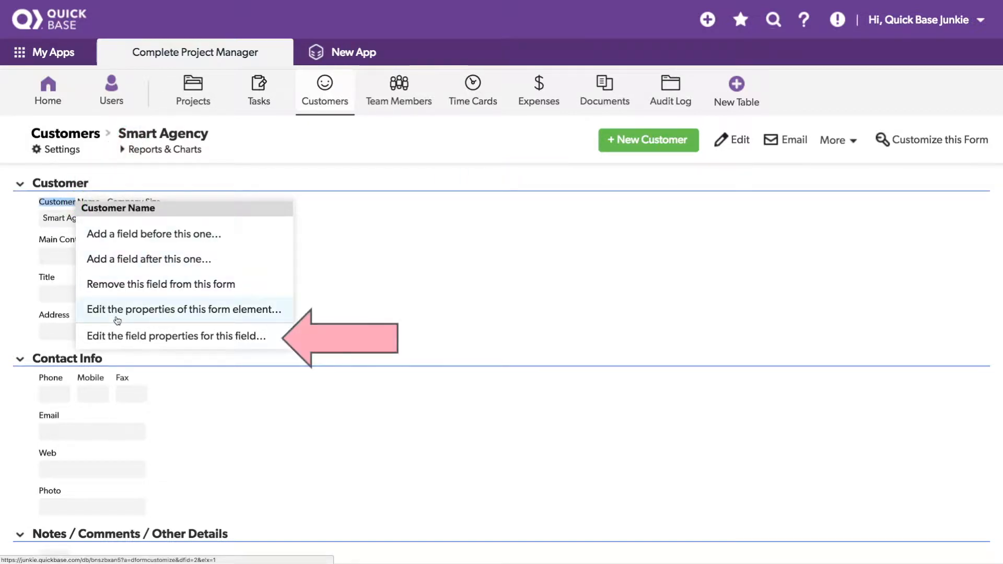
left_click(174, 336)
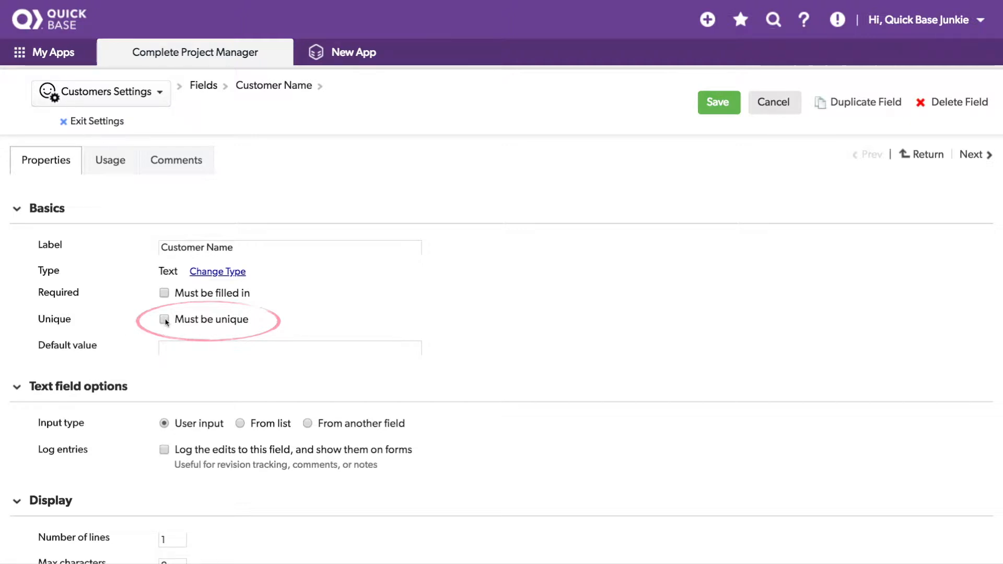
left_click(163, 319)
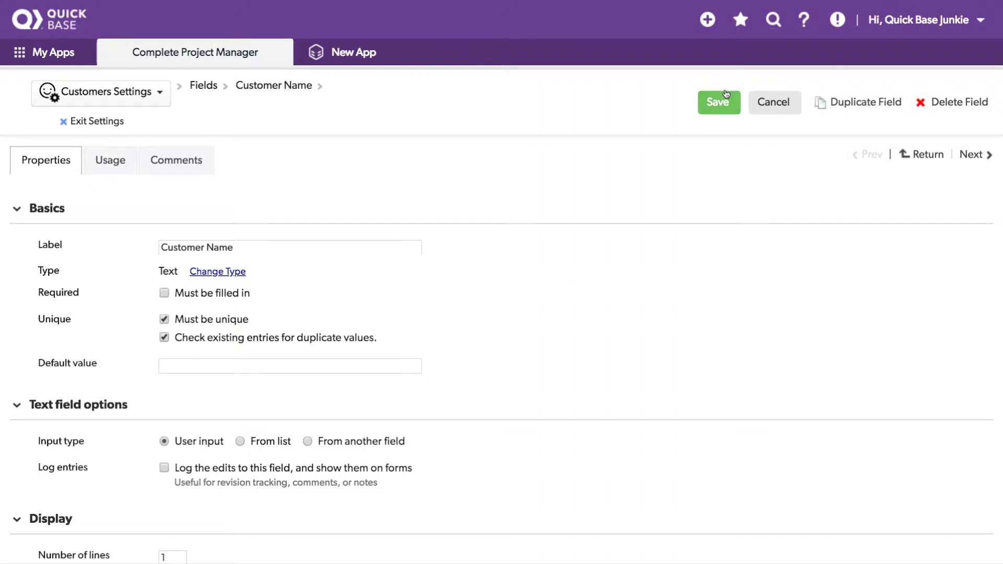
left_click(717, 102)
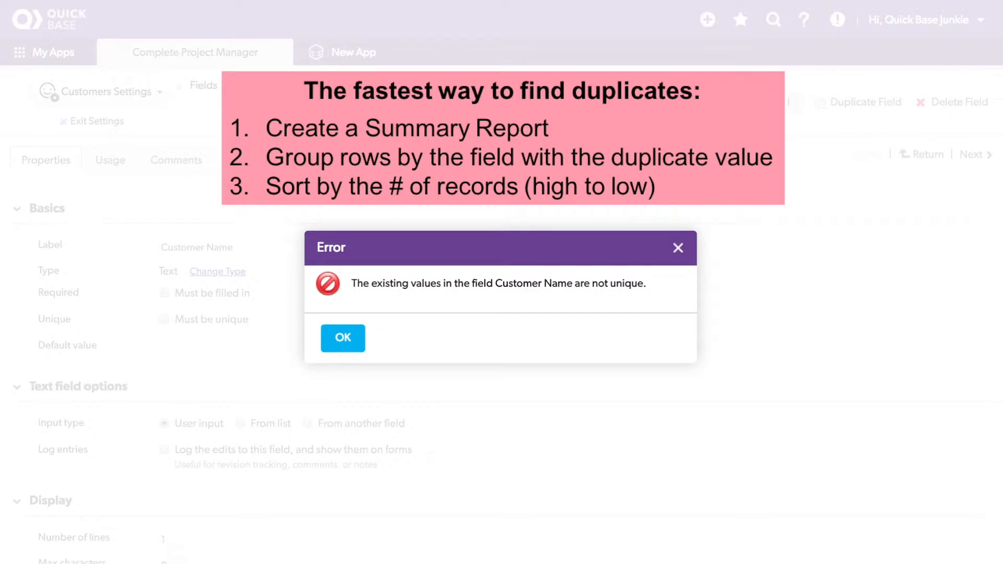
Step: Dismiss the not-unique error, exit the Customers settings and reach the Smart Agency record's More actions
left_click(343, 338)
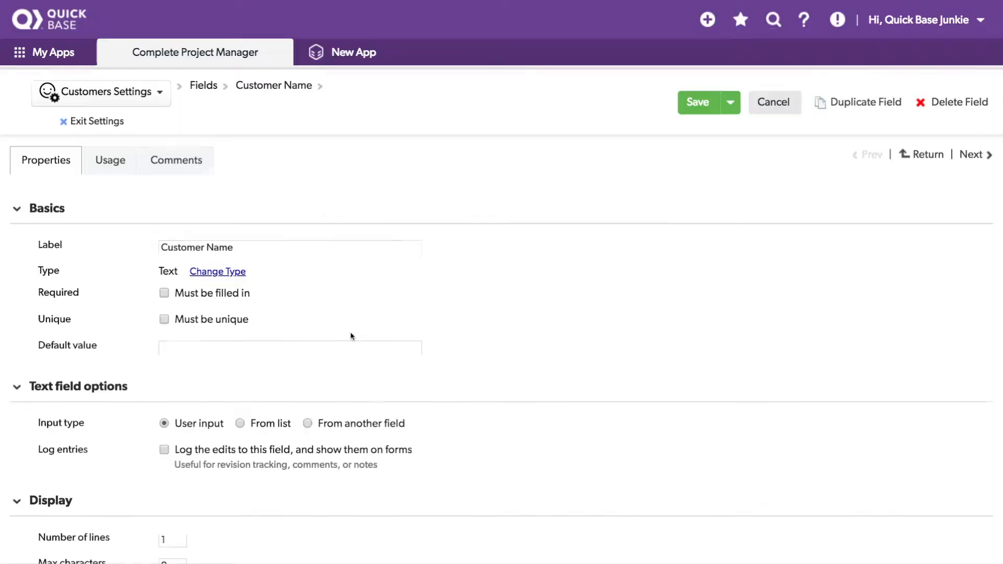
left_click(926, 154)
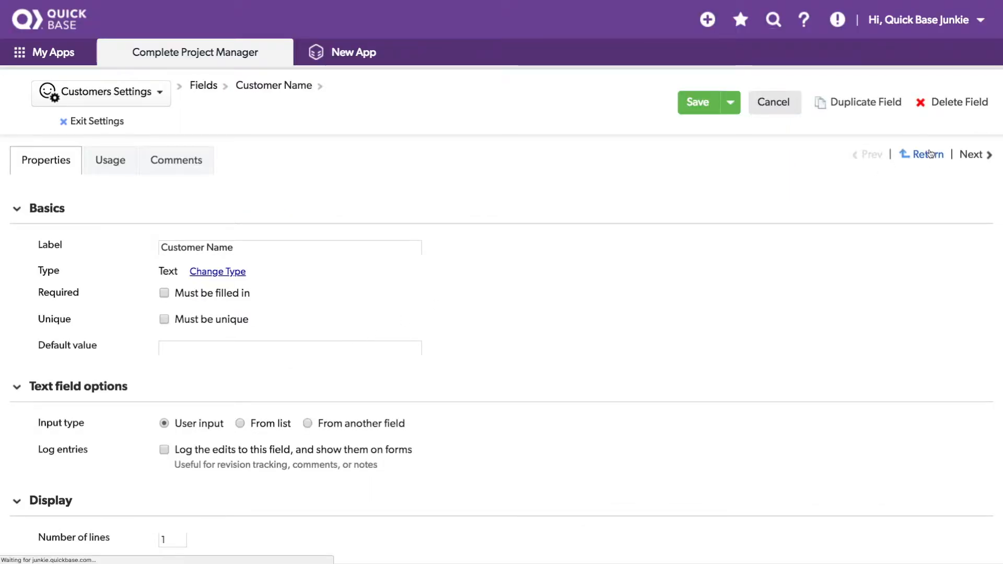
left_click(925, 154)
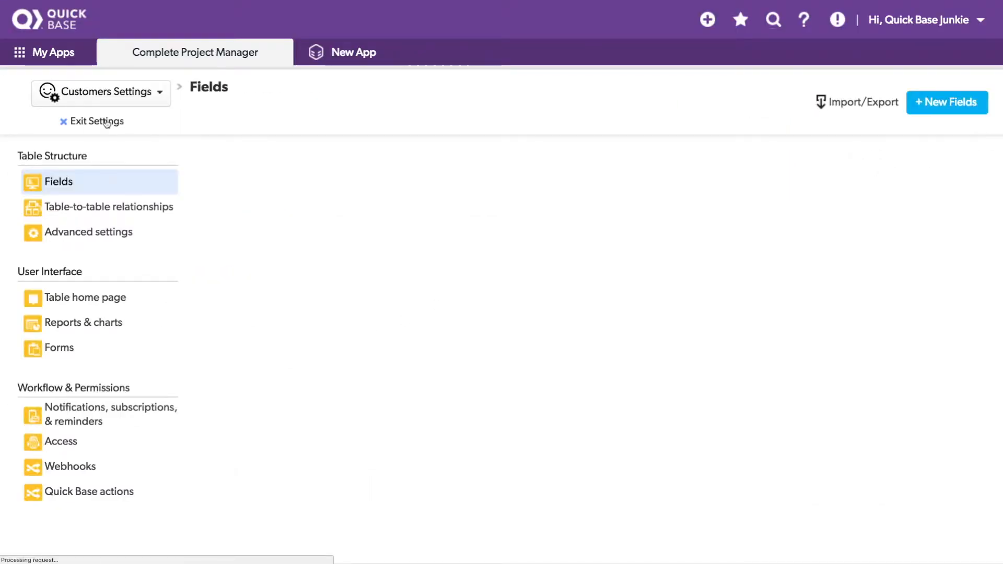
left_click(833, 140)
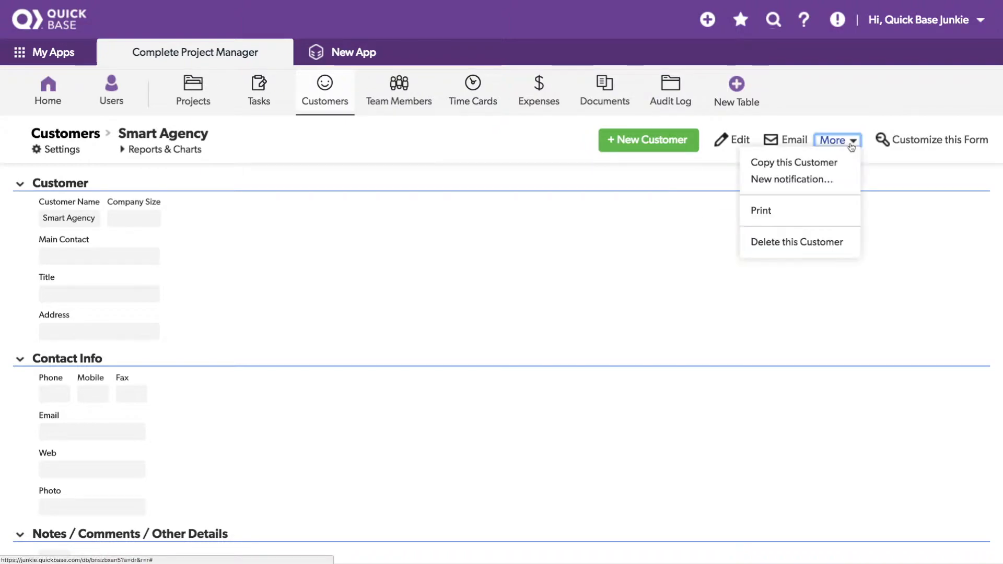
mouse_move(796, 241)
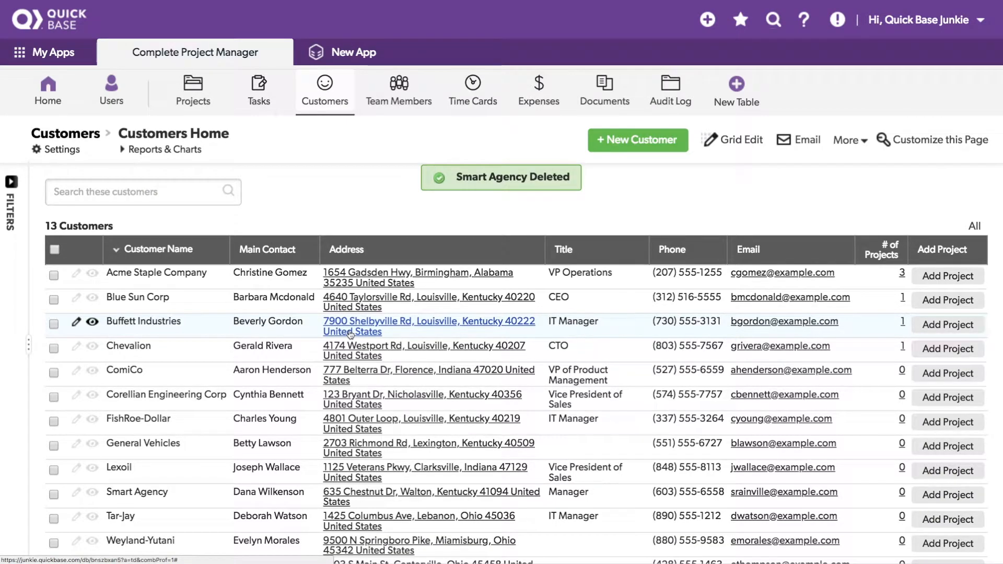
Step: Delete the duplicate record, then save Customer Name with Must be unique and Check existing entries for duplicates
left_click(220, 248)
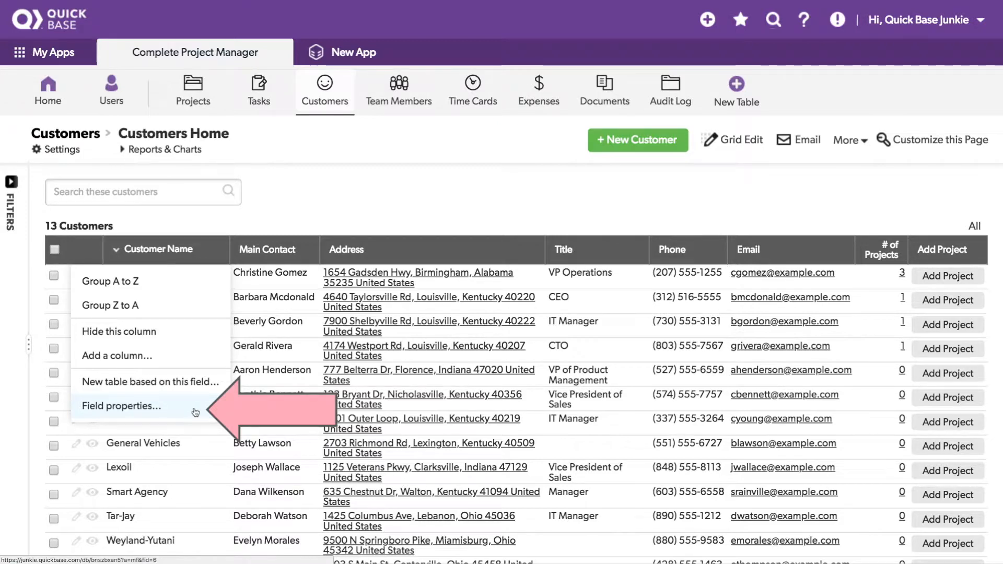
left_click(121, 406)
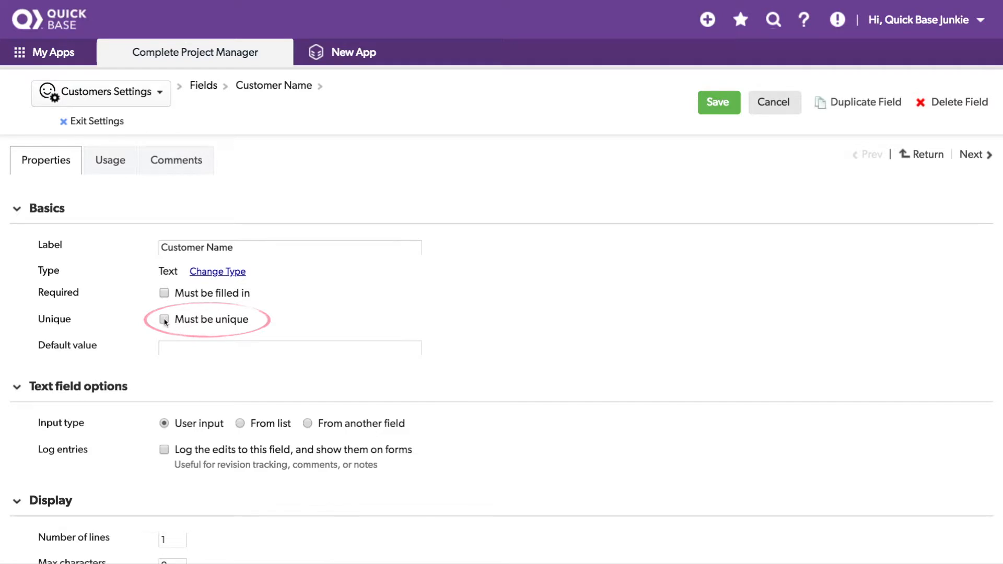
left_click(163, 318)
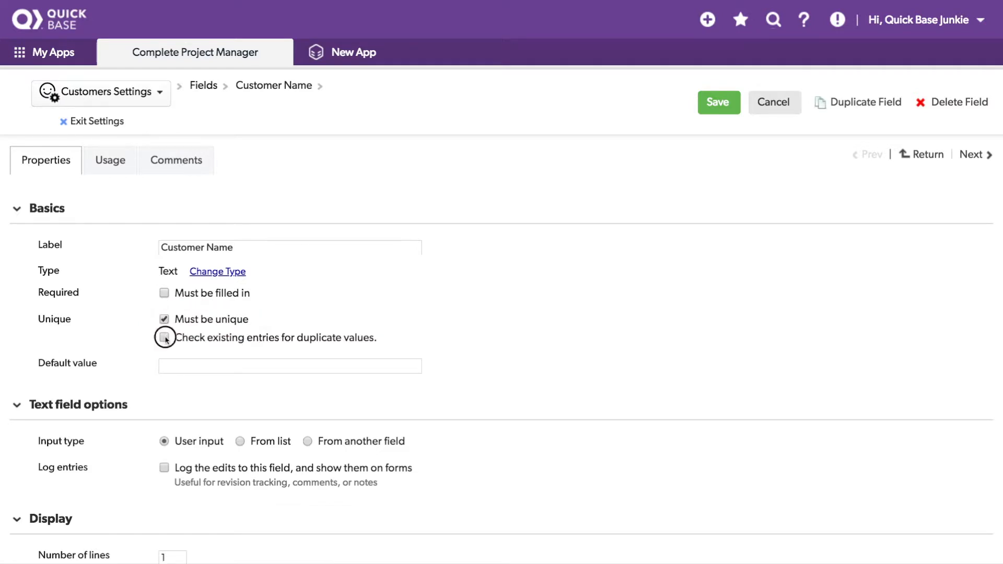
left_click(164, 337)
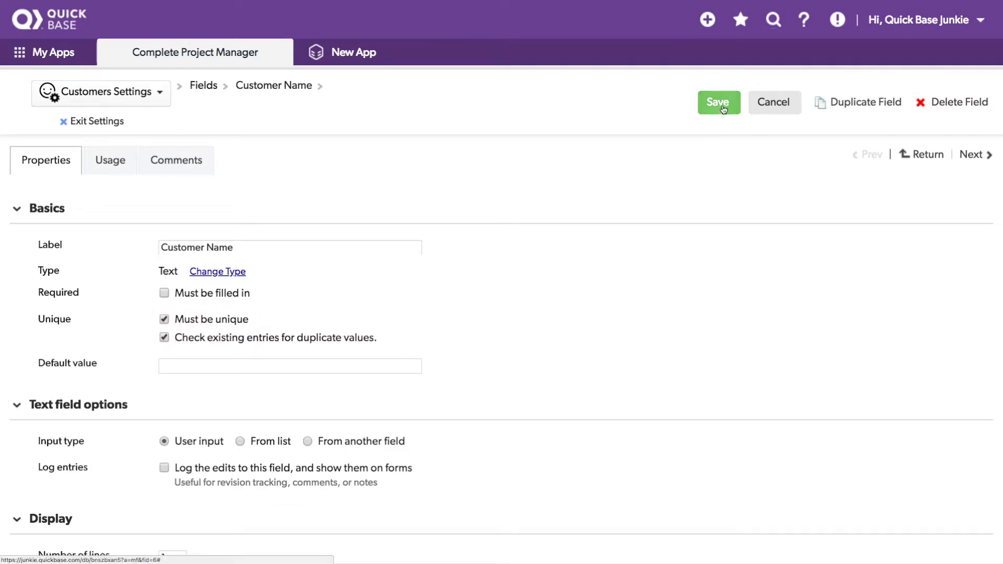
left_click(717, 101)
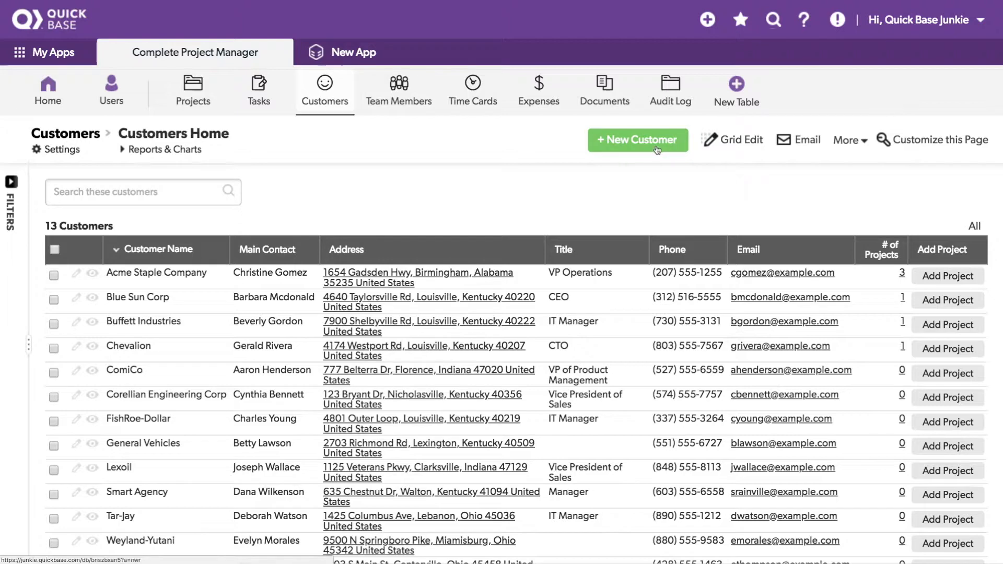
Step: Try saving a new customer named Smart Agency and retry after the duplicate-name warning
left_click(636, 140)
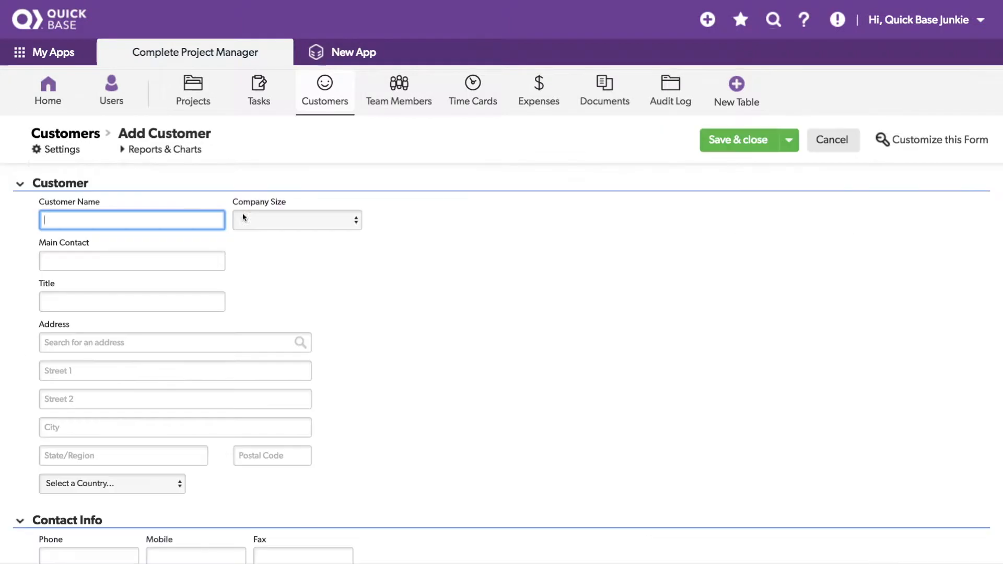
type("Smart A")
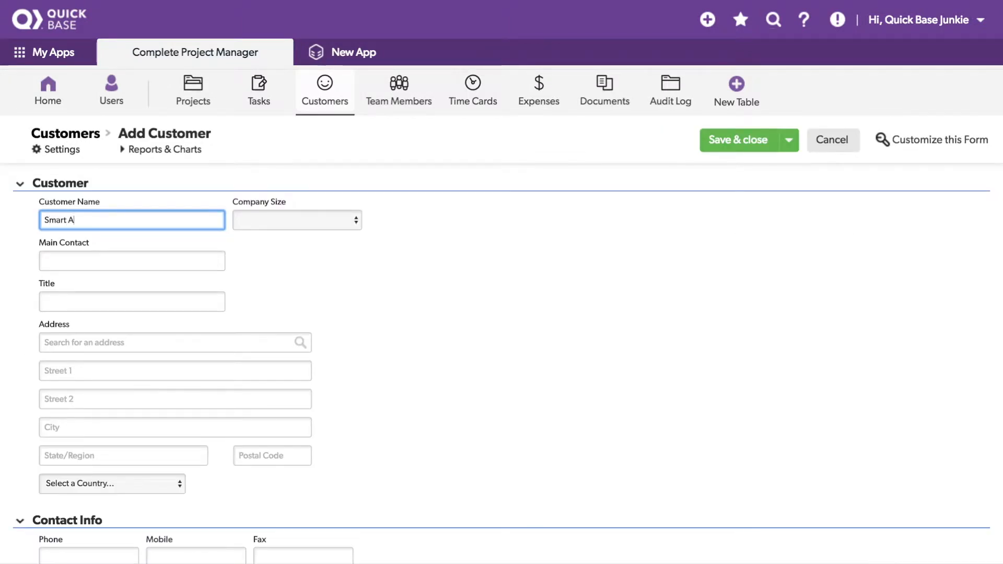
type("gency")
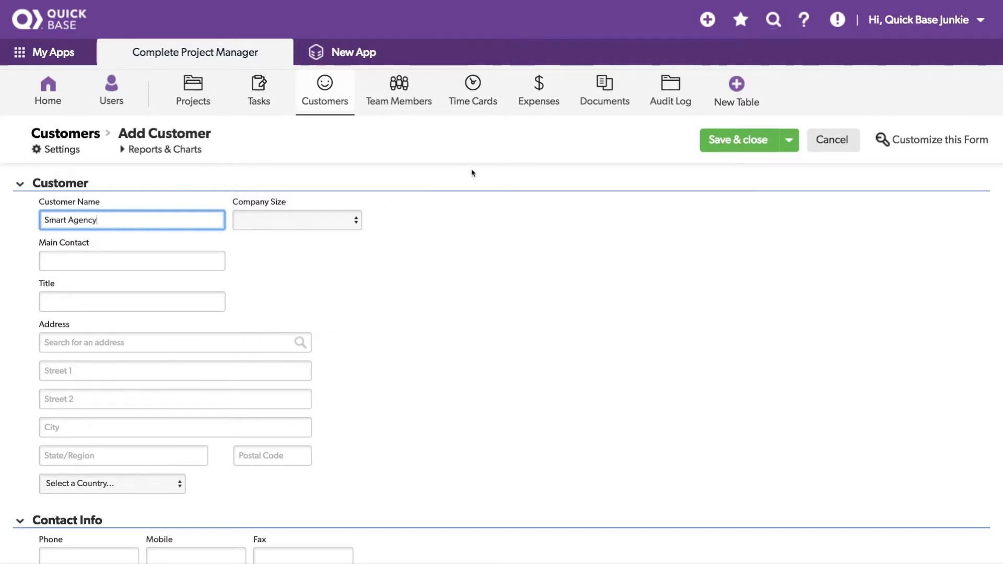
left_click(737, 140)
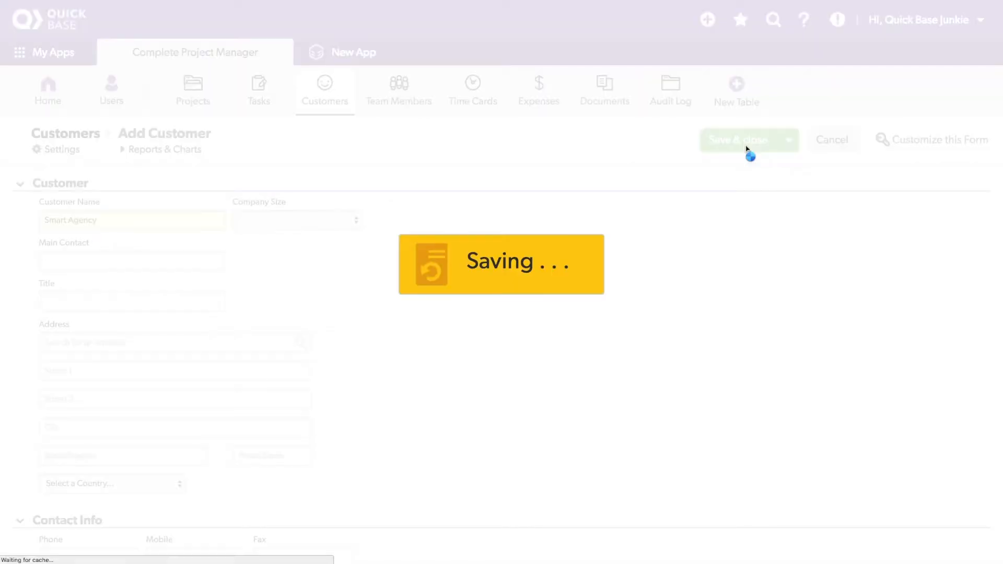
left_click(738, 140)
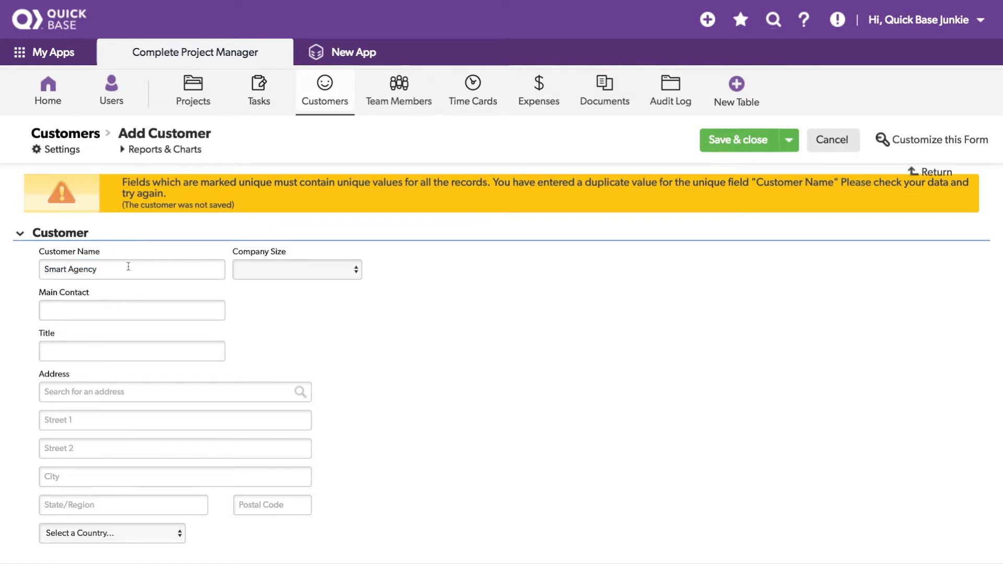
left_click(131, 268)
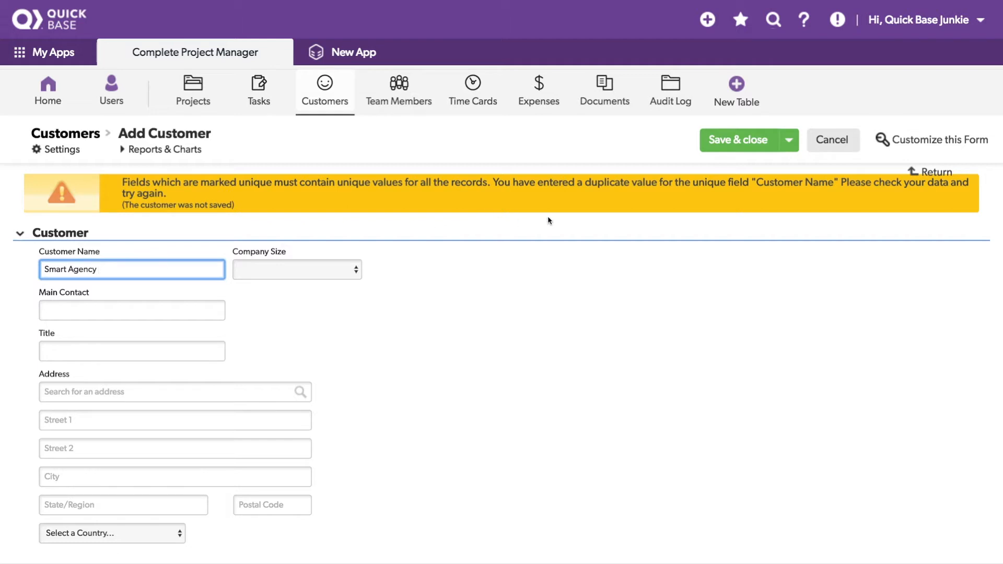
left_click(738, 140)
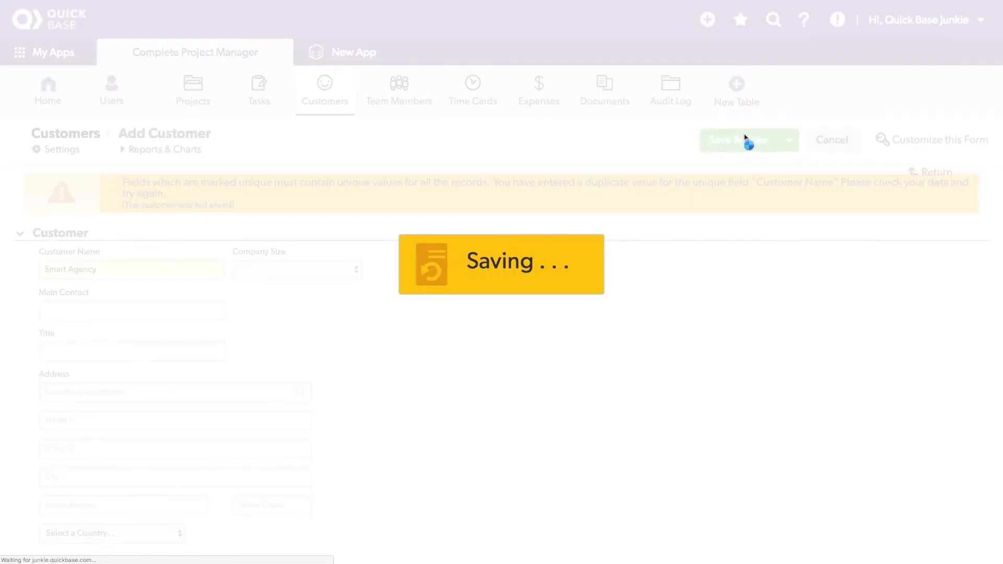
Step: Change the name to Smart Agency. with a trailing period and save the customer successfully
left_click(742, 140)
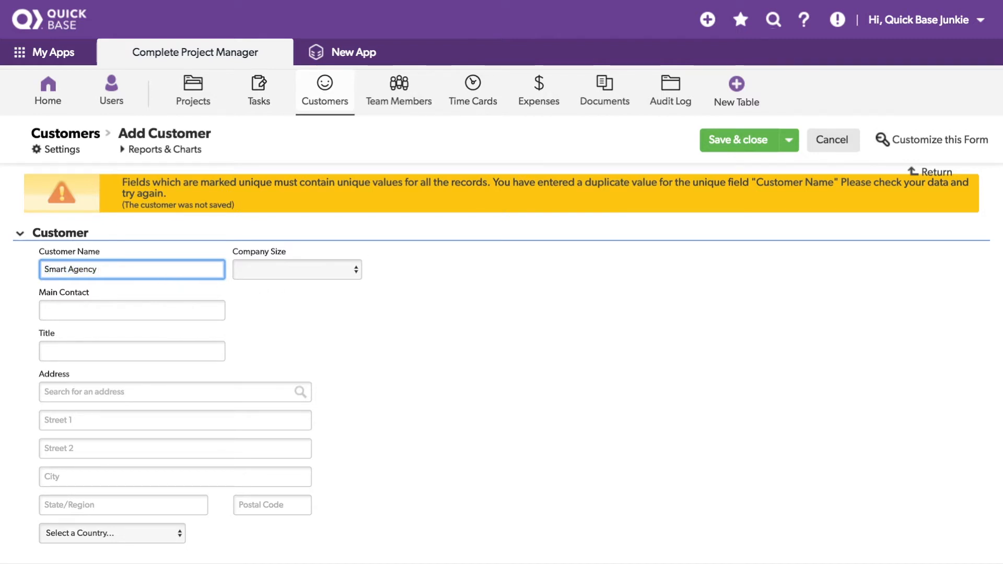
type(".")
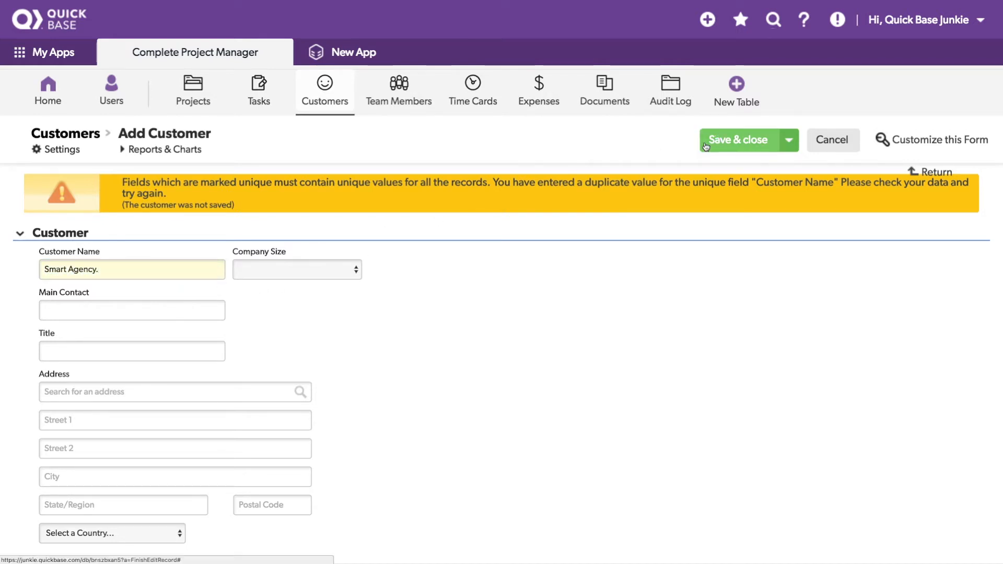
left_click(737, 140)
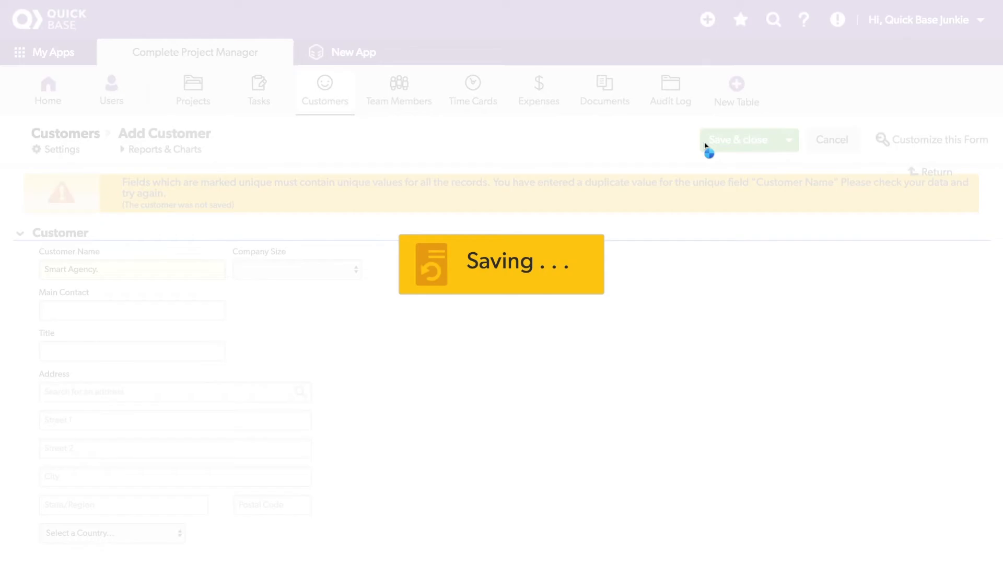
left_click(742, 140)
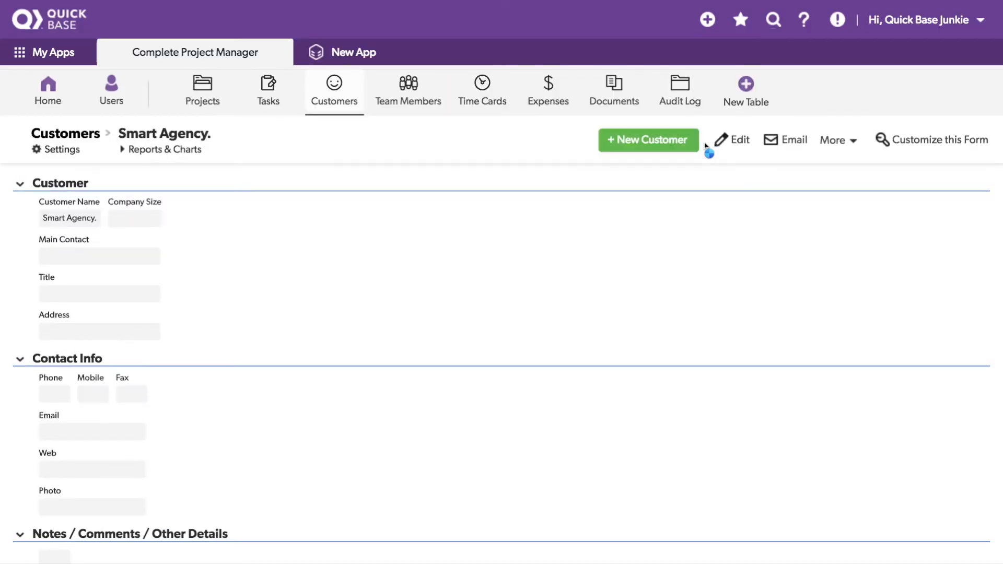